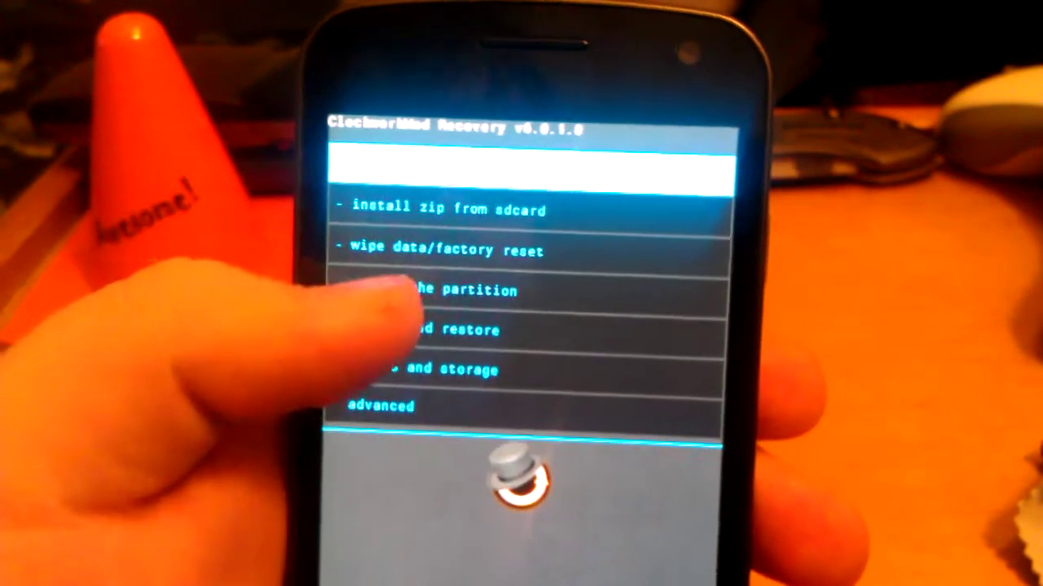
- Choose 'wipe data/factory reset' from the main menu to reach its yes/no confirmation
{"action": "left_click", "coordinate": [427, 250]}
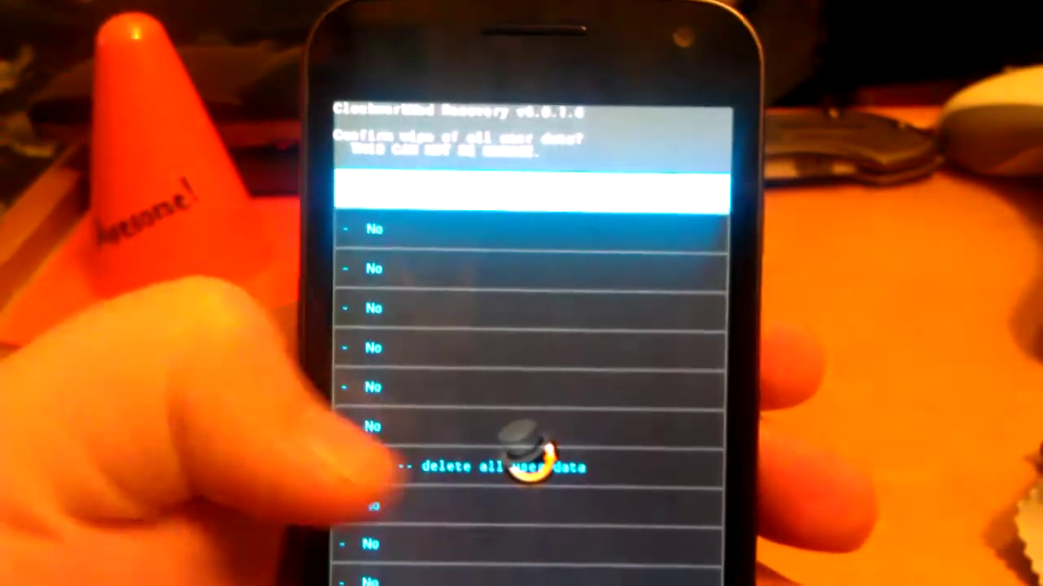